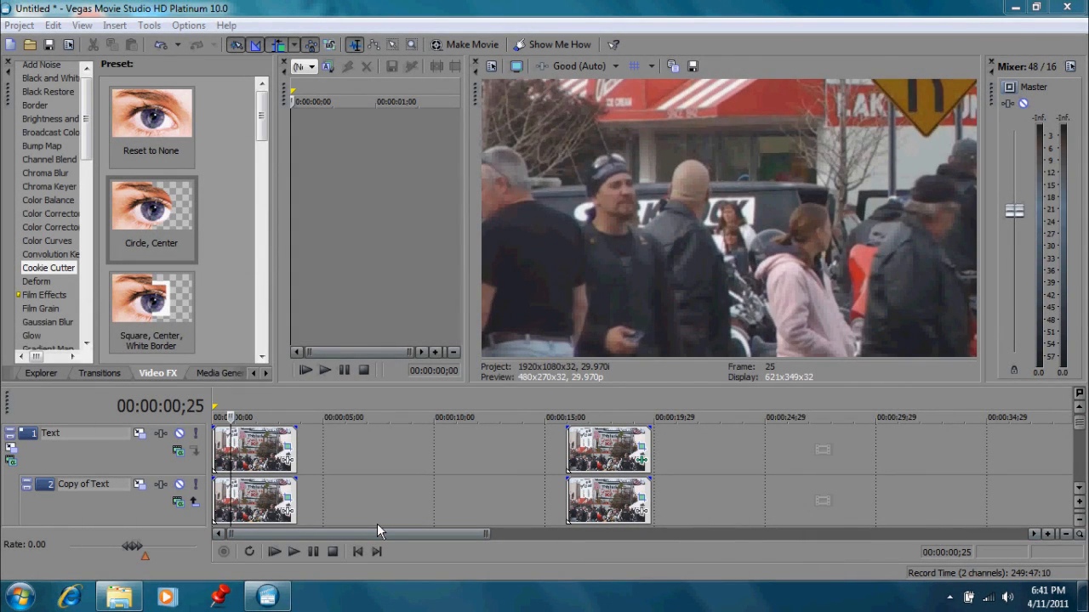
pyautogui.moveTo(357, 551)
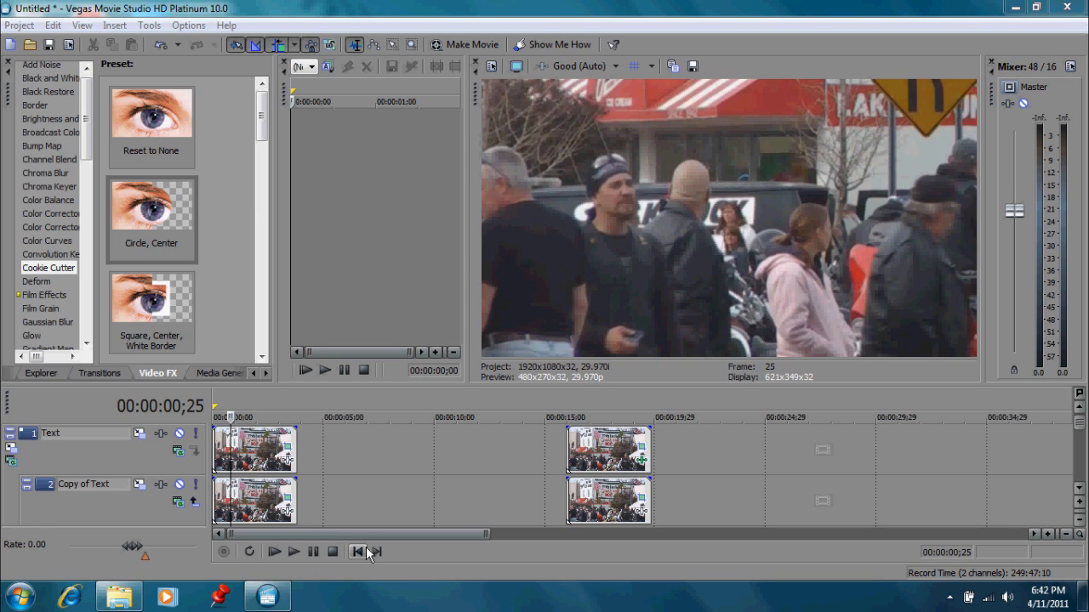
pyautogui.moveTo(330, 582)
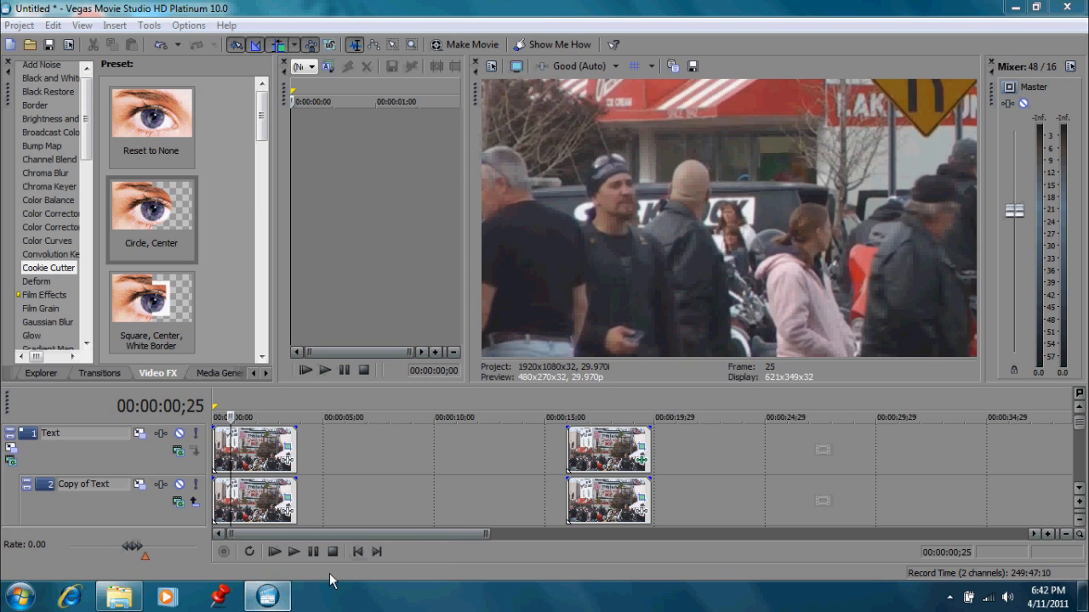
pyautogui.moveTo(238, 524)
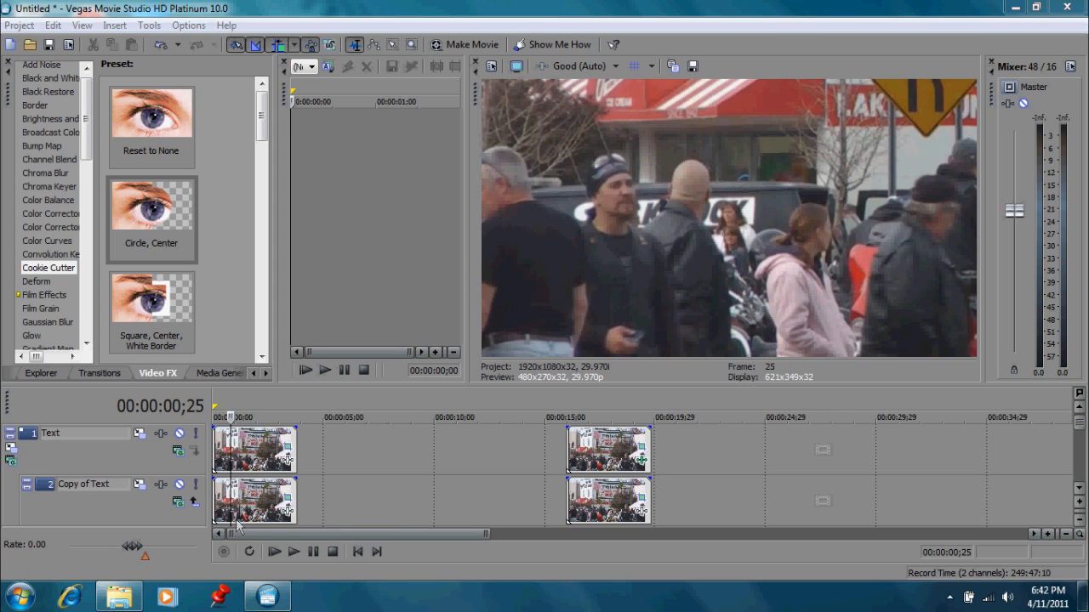
pyautogui.moveTo(264, 463)
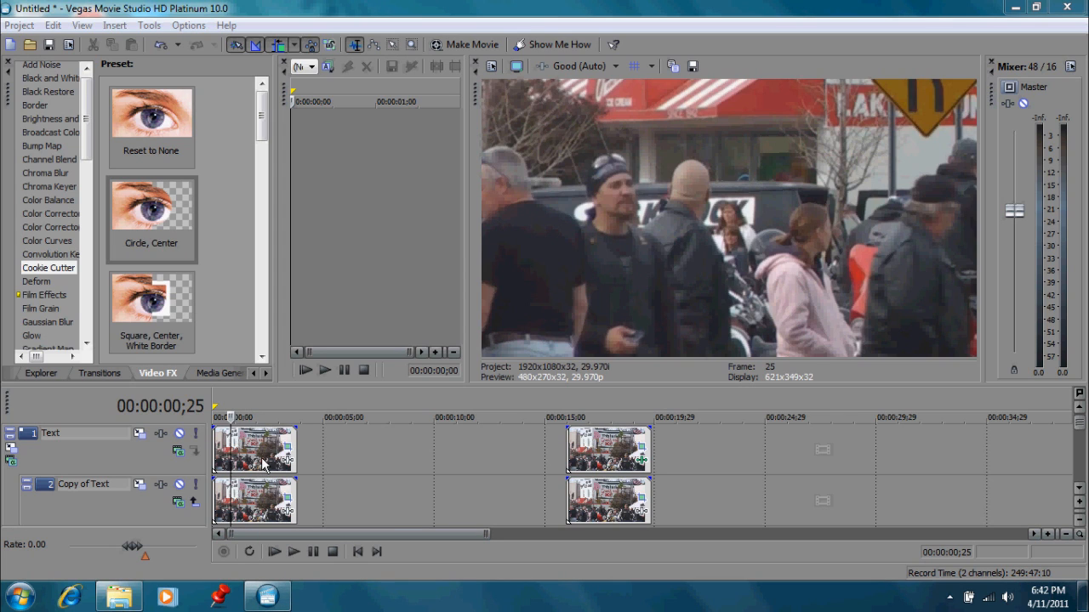
pyautogui.moveTo(475, 282)
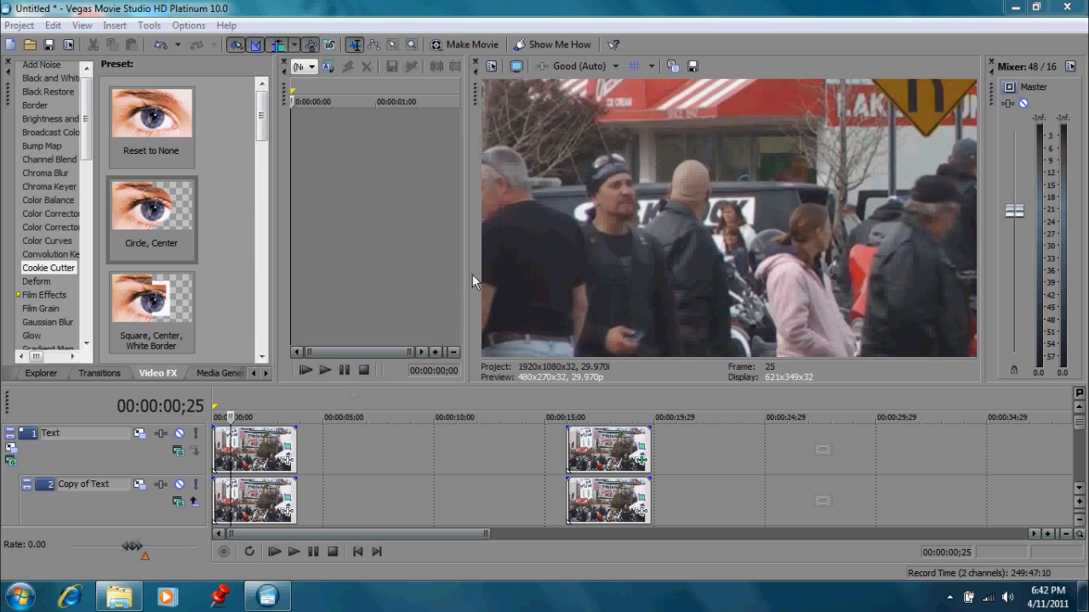
pyautogui.moveTo(631, 182)
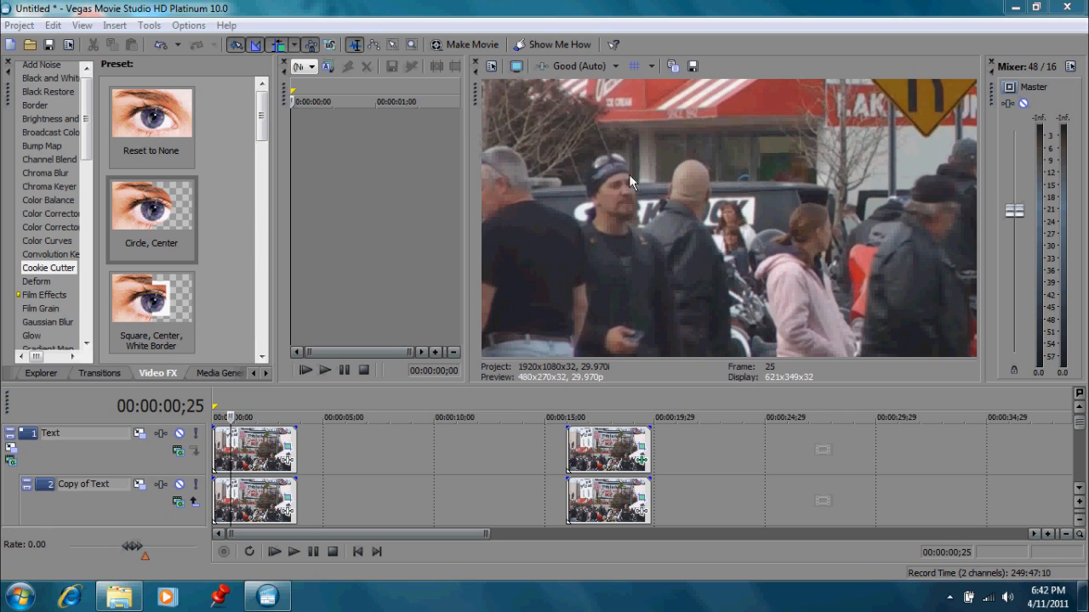
pyautogui.moveTo(616, 163)
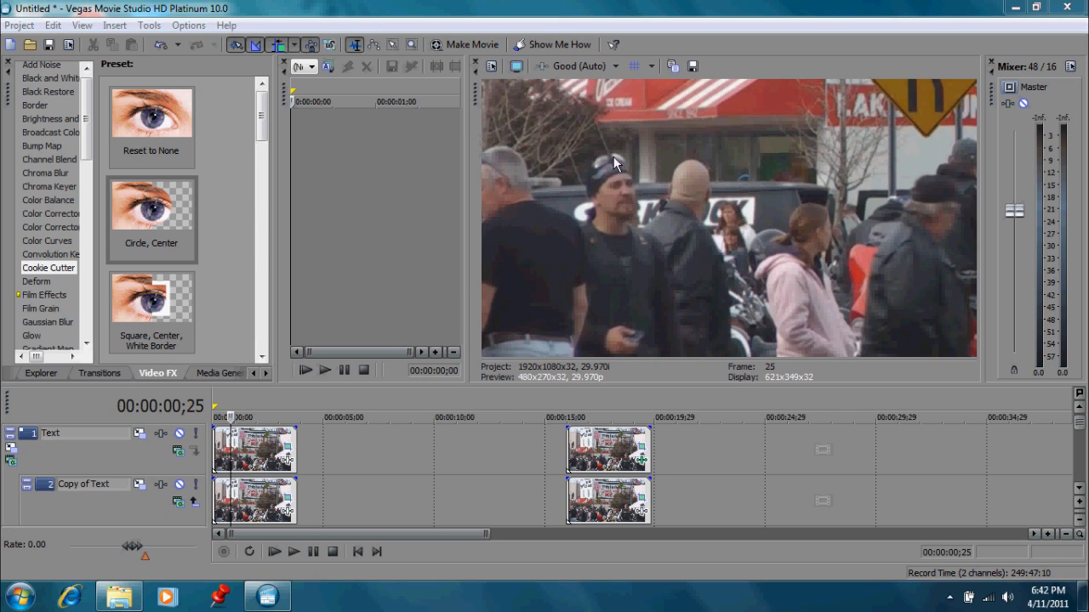
pyautogui.moveTo(629, 236)
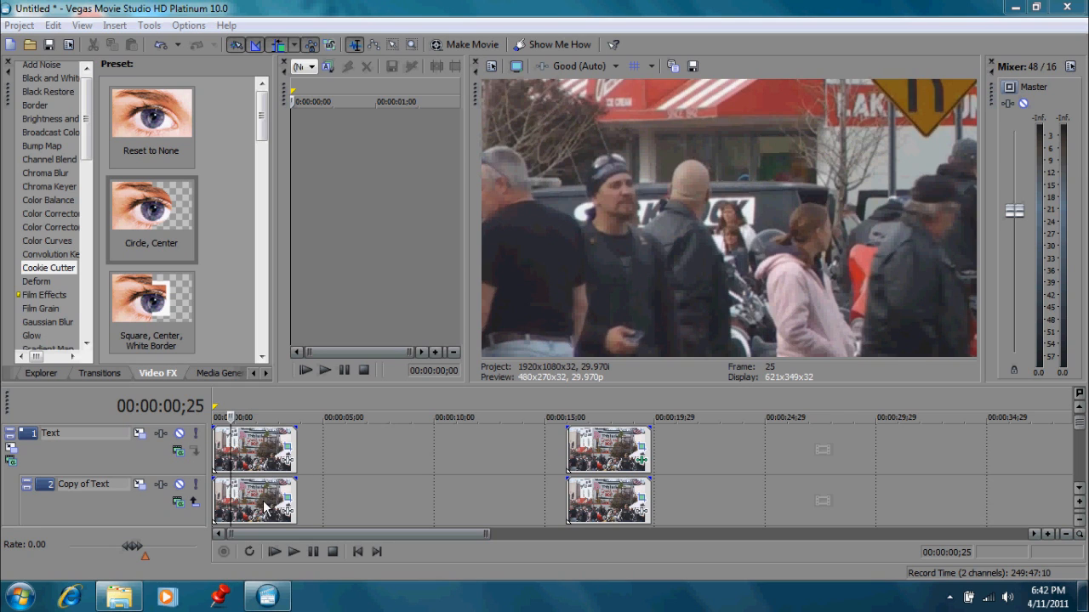
pyautogui.moveTo(163, 463)
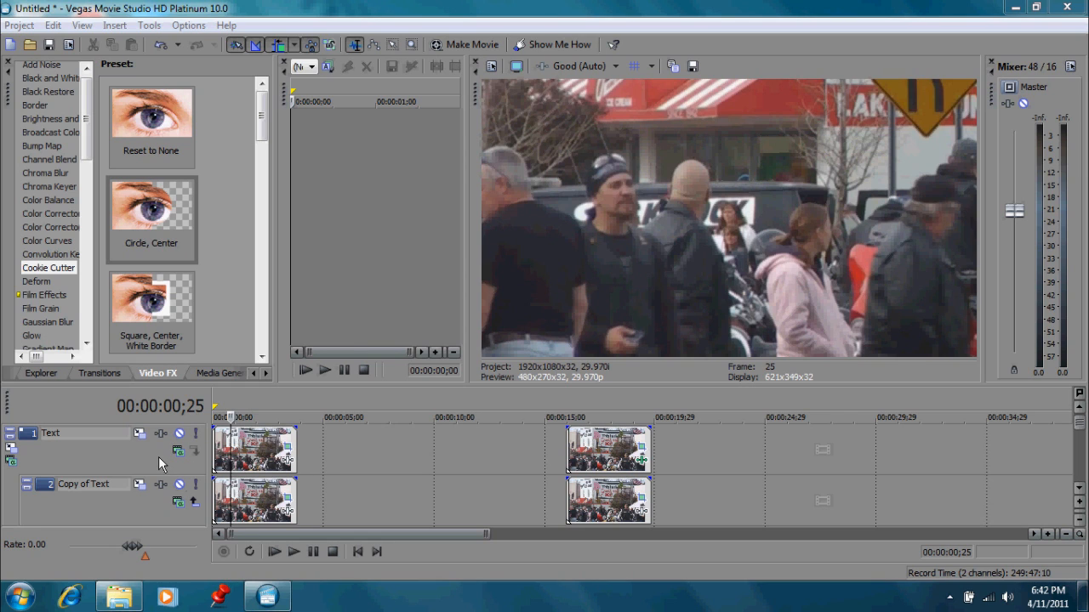
# Step: Bring up the Text track header's context menu on the timeline
pyautogui.rightClick(86, 434)
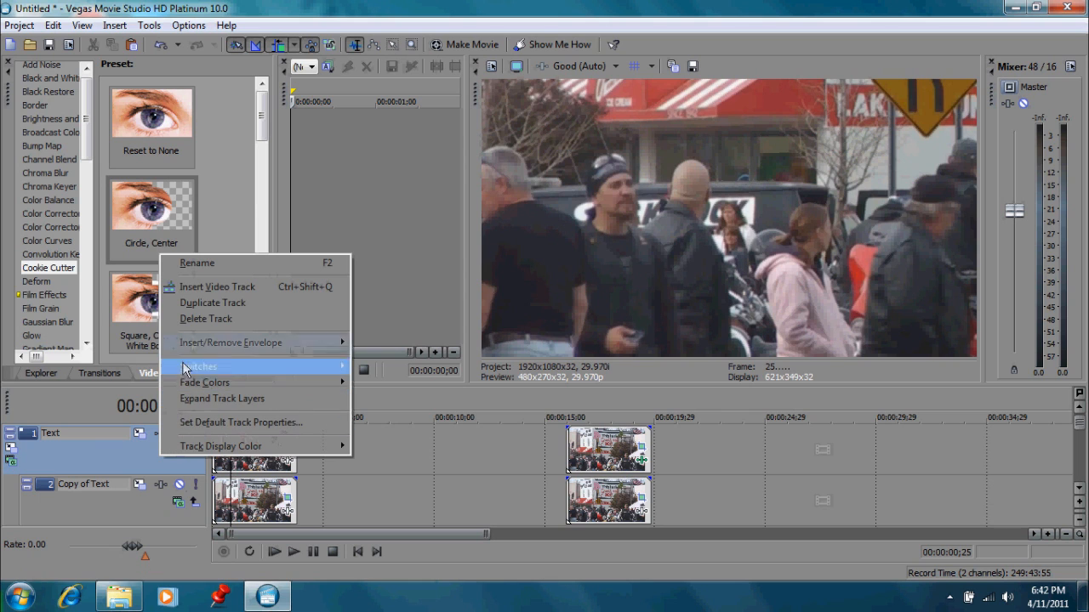
pyautogui.moveTo(428, 463)
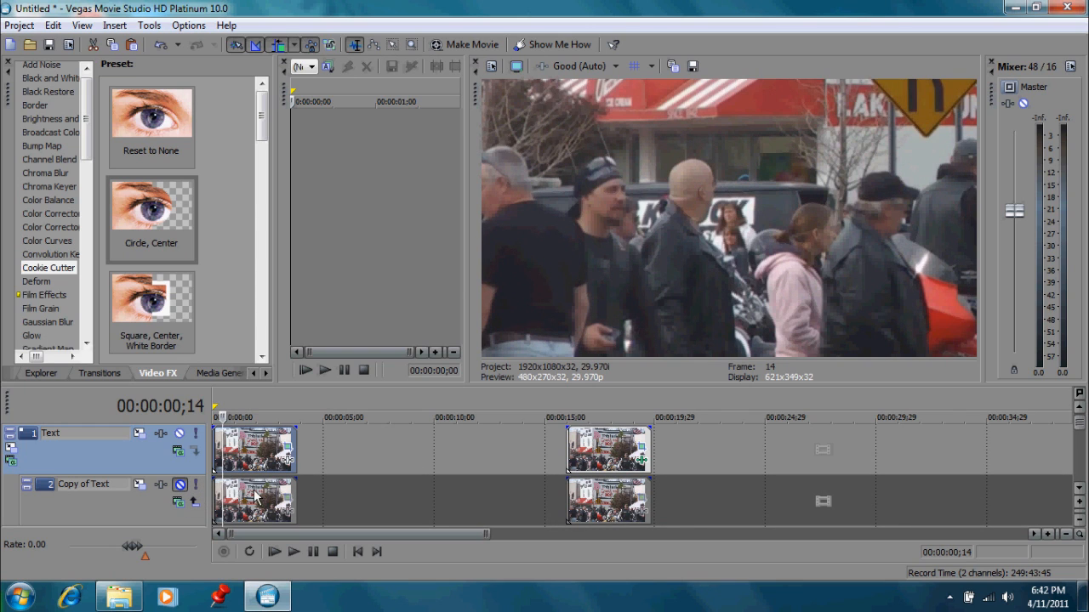
pyautogui.moveTo(264, 463)
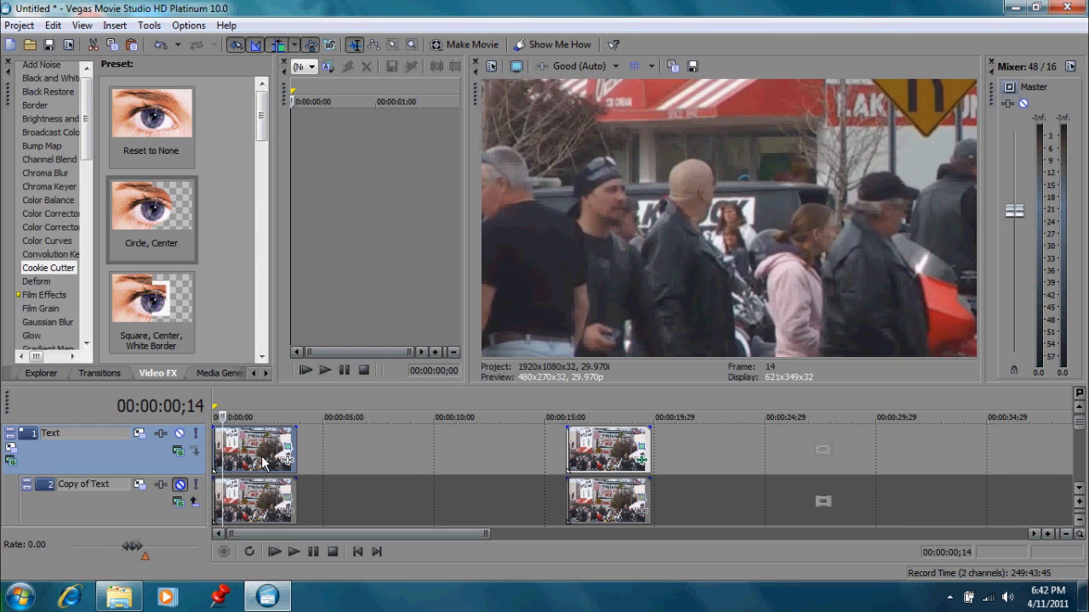
pyautogui.moveTo(287, 491)
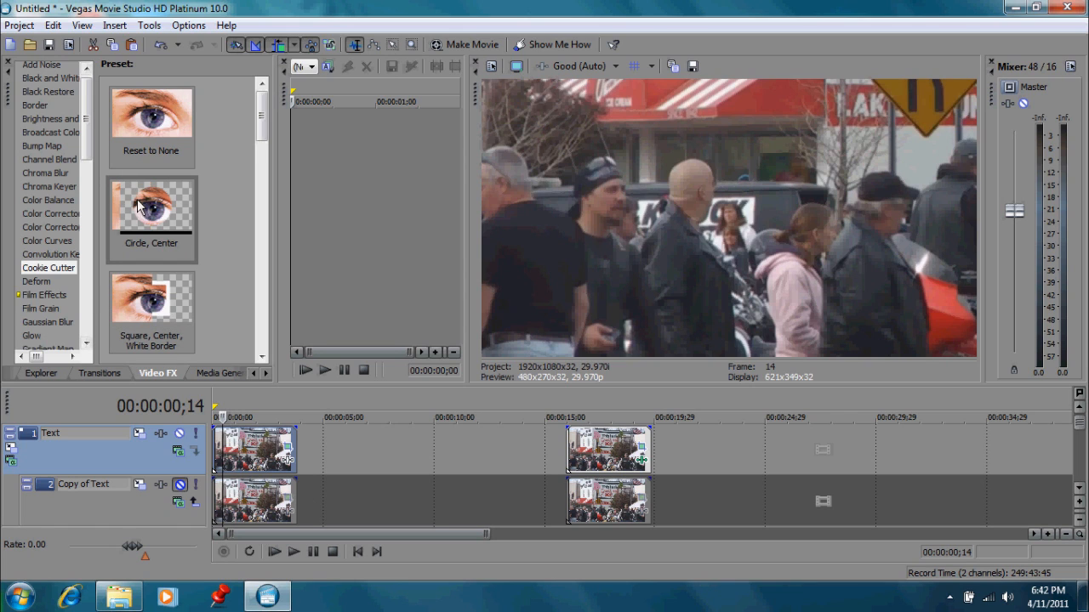
# Step: Apply the Cookie Cutter 'Circle, Center' preset to the top crowd-footage clip
pyautogui.click(150, 207)
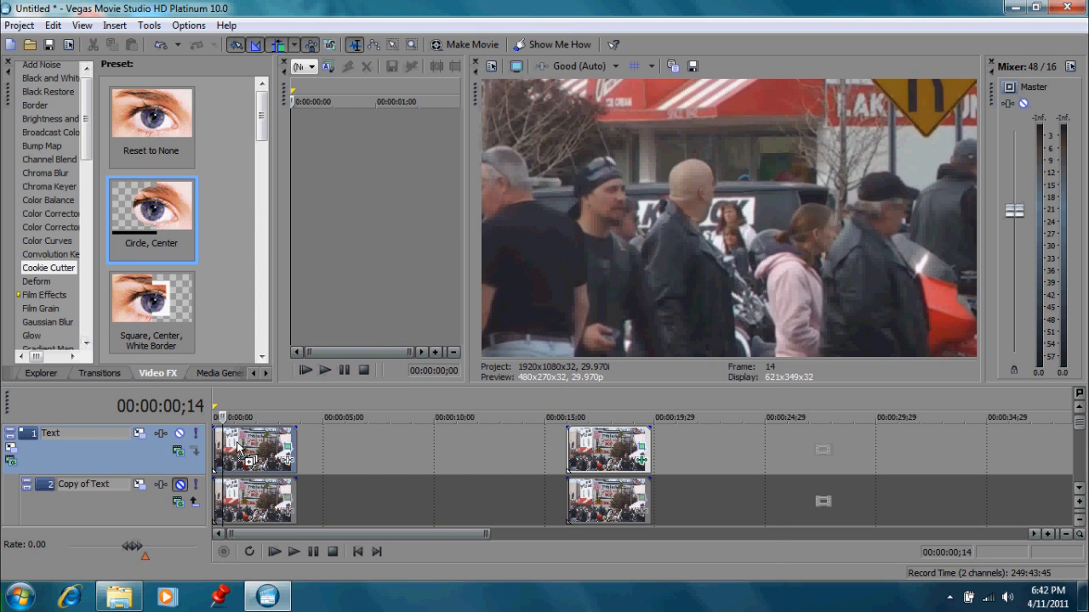
pyautogui.doubleClick(149, 208)
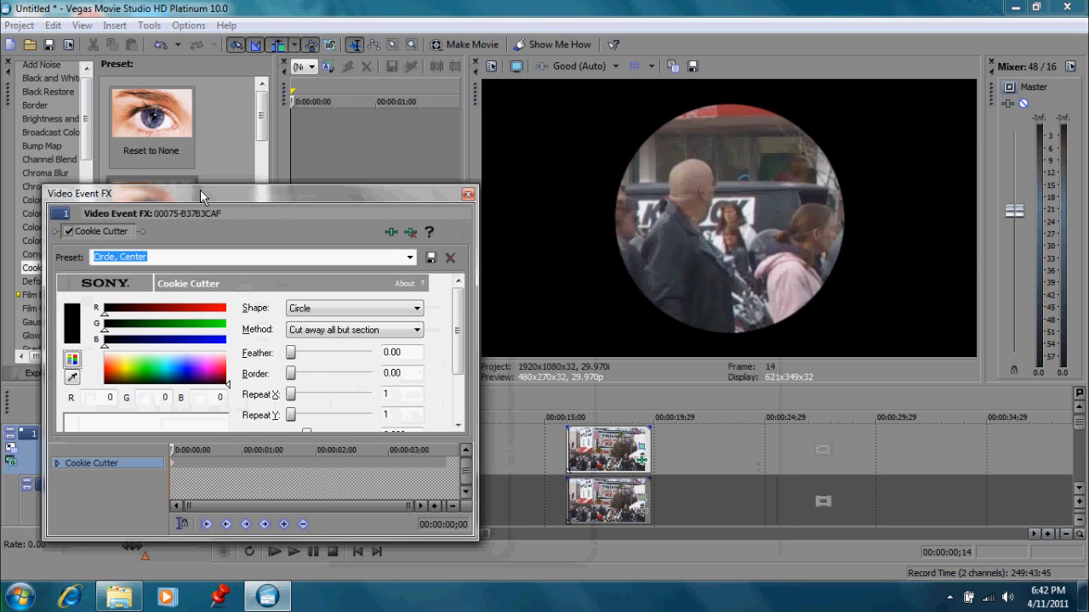
pyautogui.moveTo(934, 322)
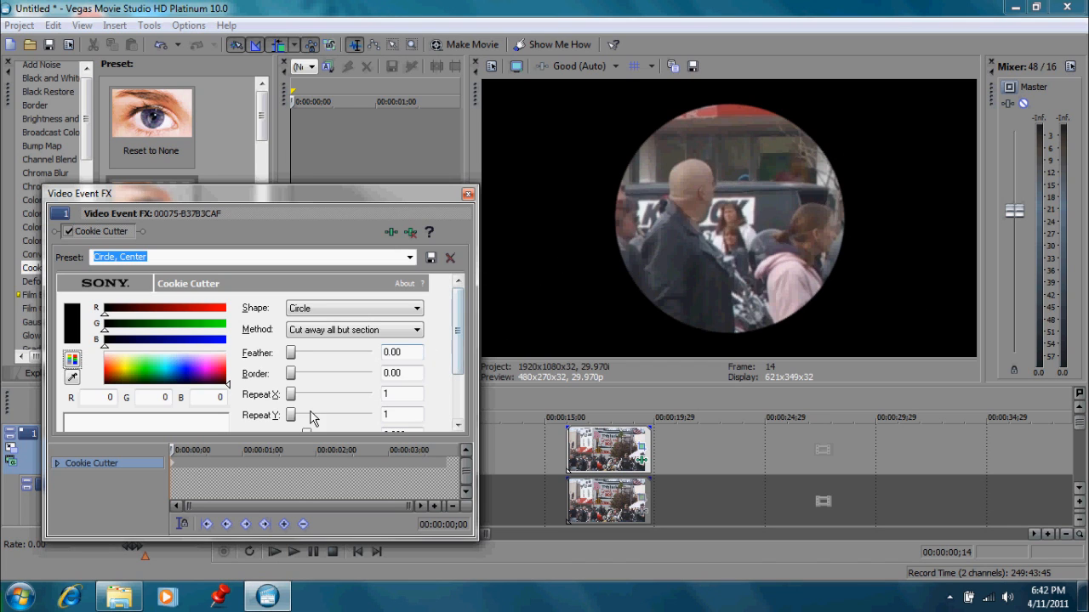
pyautogui.scroll(-3)
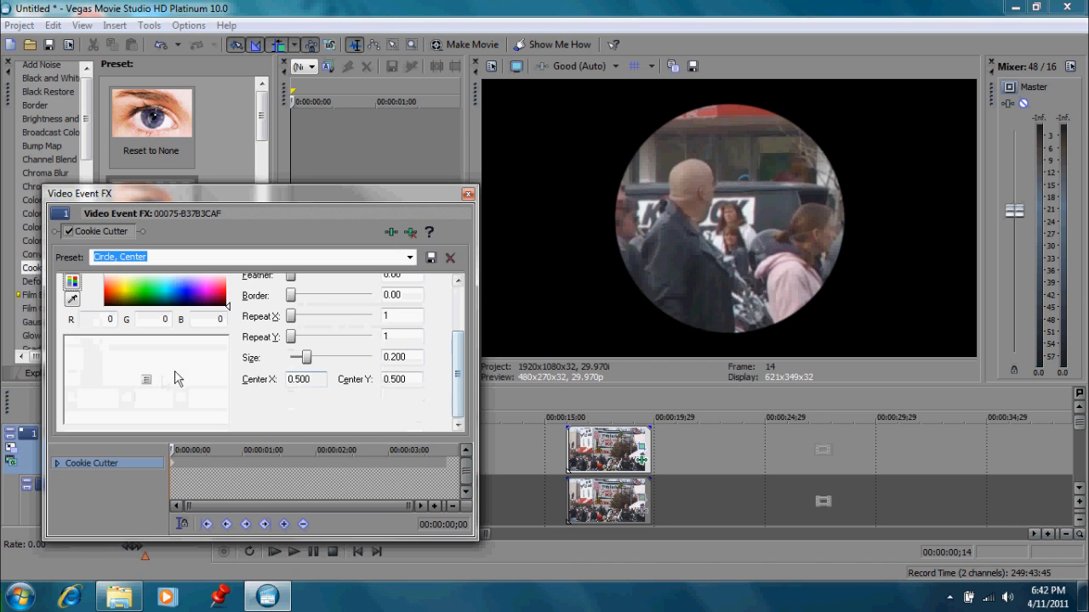
# Step: Move and shrink the Cookie Cutter circle so it frames the rider's face at the first frame
pyautogui.moveTo(146, 379); pyautogui.dragTo(96, 378)
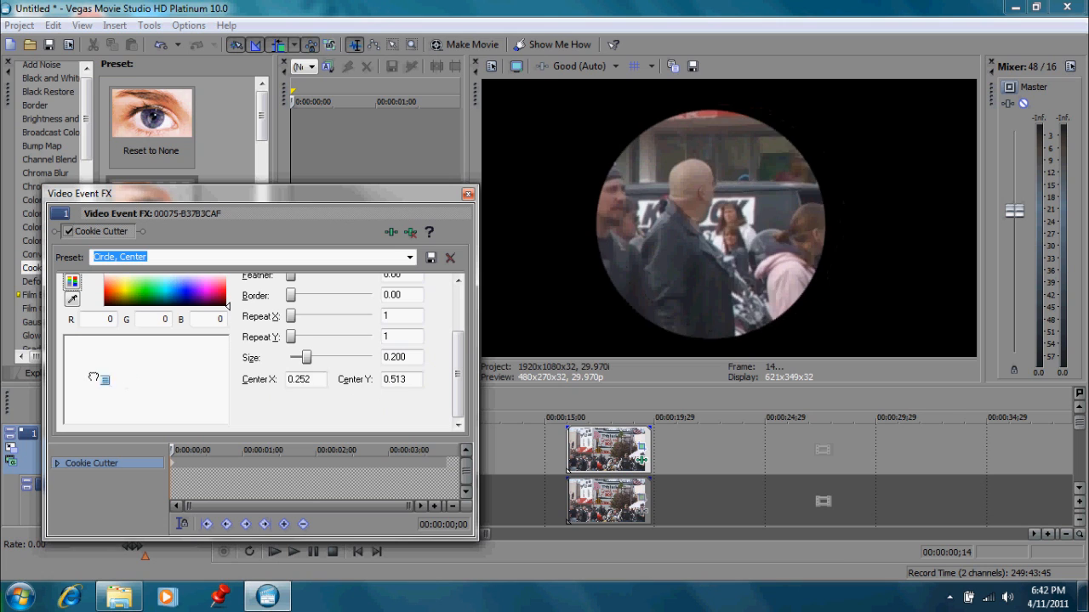
pyautogui.moveTo(145, 378); pyautogui.dragTo(89, 364)
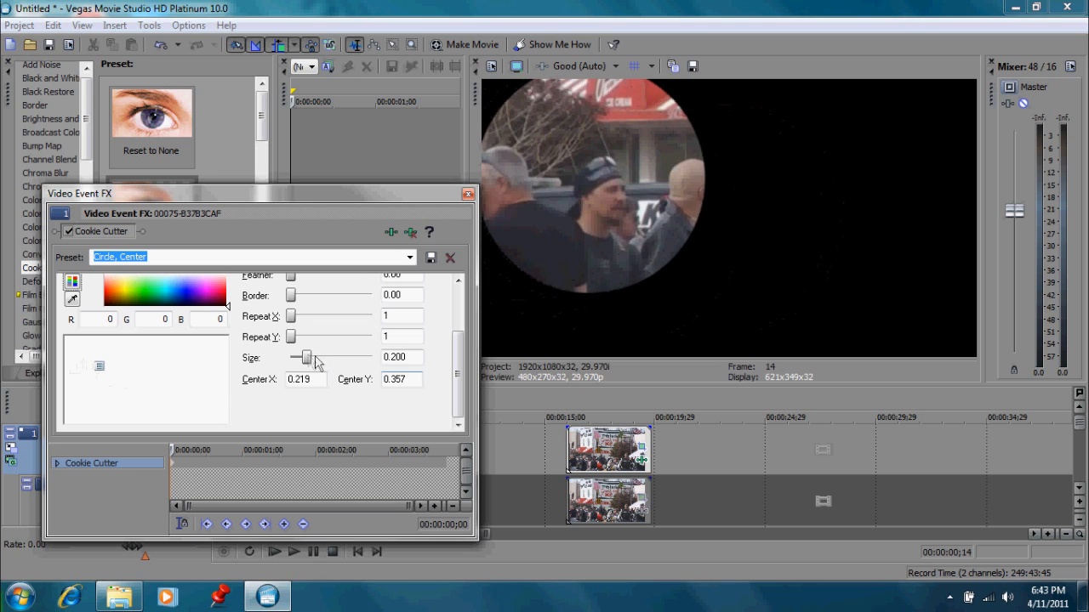
pyautogui.moveTo(309, 357); pyautogui.dragTo(297, 357)
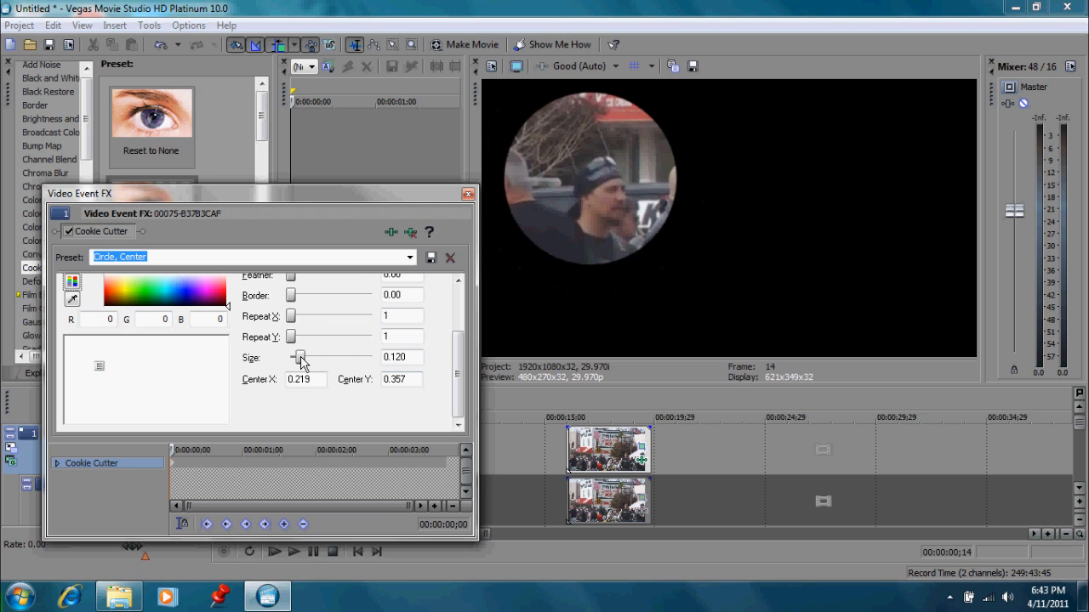
pyautogui.moveTo(299, 357); pyautogui.dragTo(296, 357)
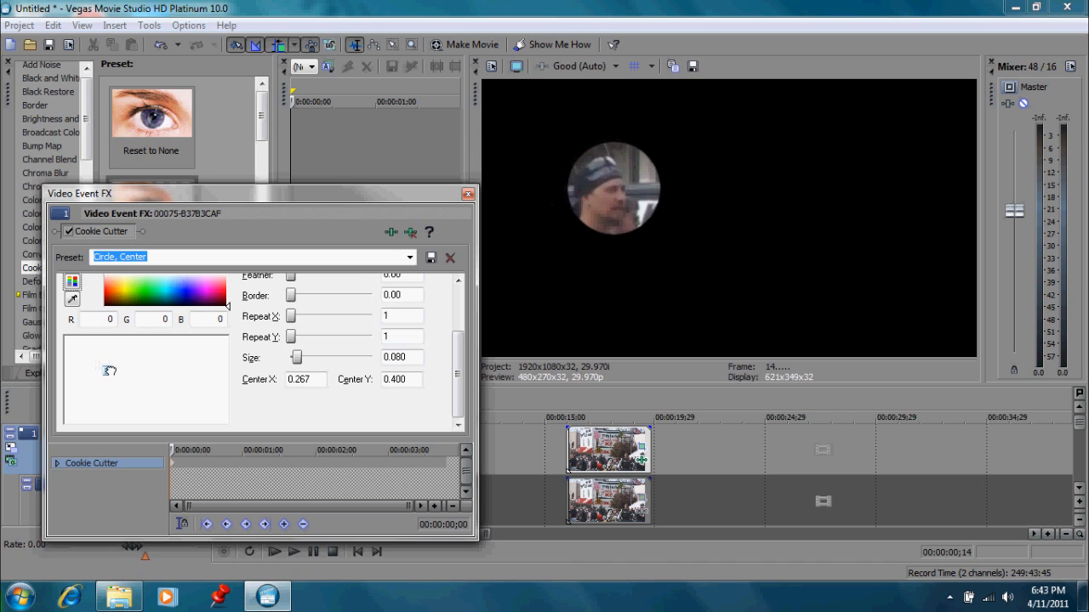
pyautogui.moveTo(109, 370); pyautogui.dragTo(140, 381)
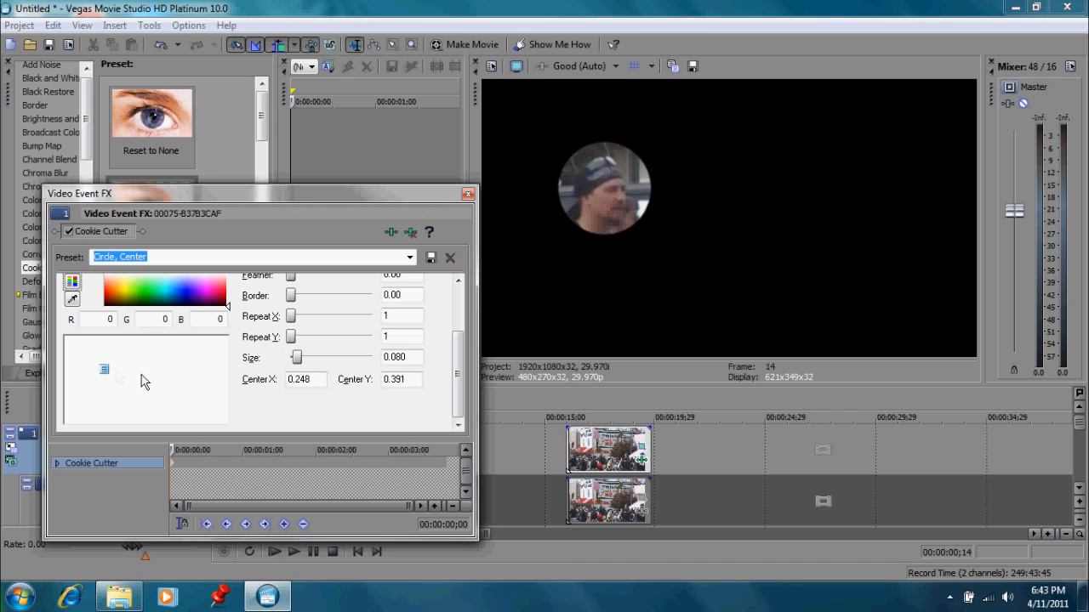
pyautogui.moveTo(459, 197)
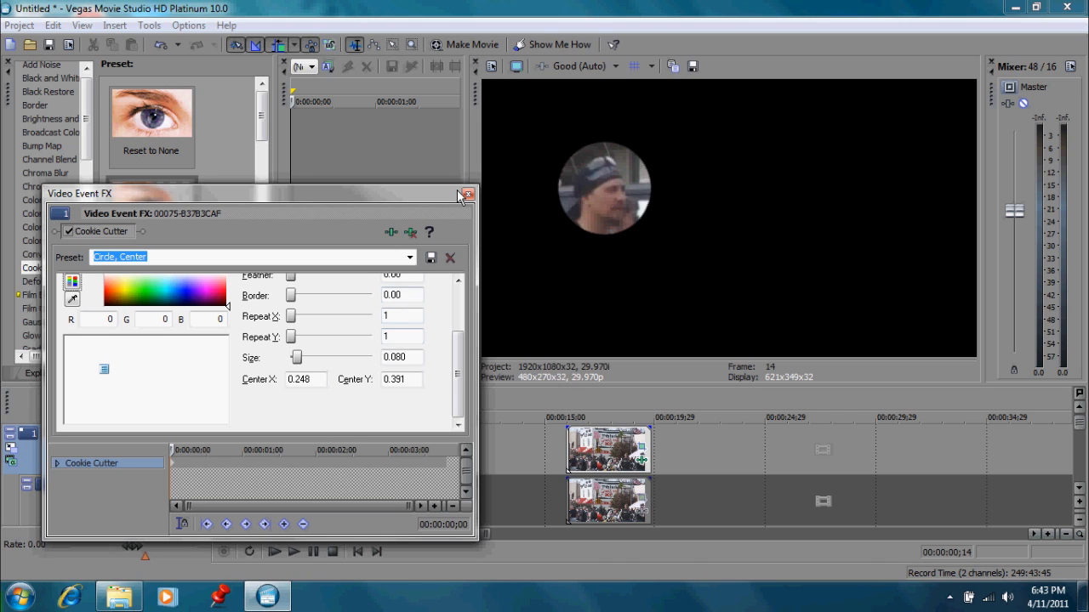
pyautogui.moveTo(459, 204)
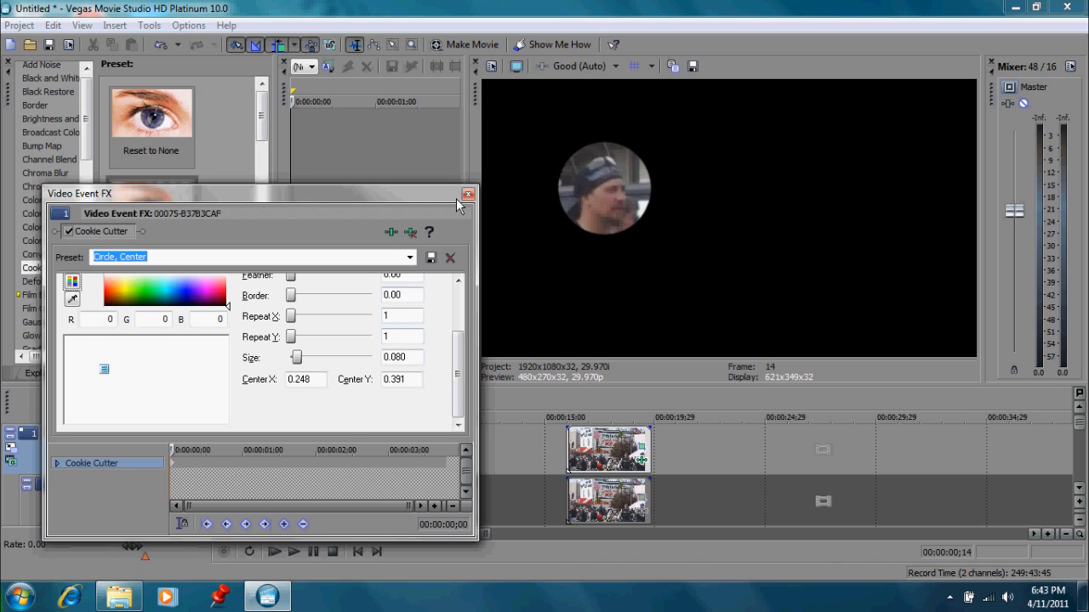
pyautogui.moveTo(640, 225)
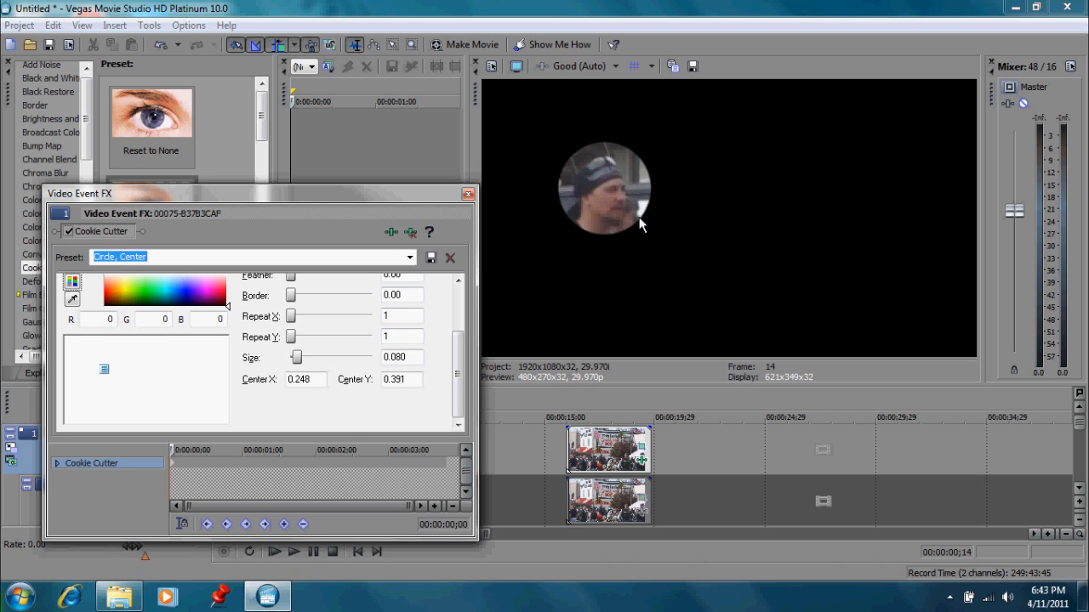
pyautogui.moveTo(773, 214)
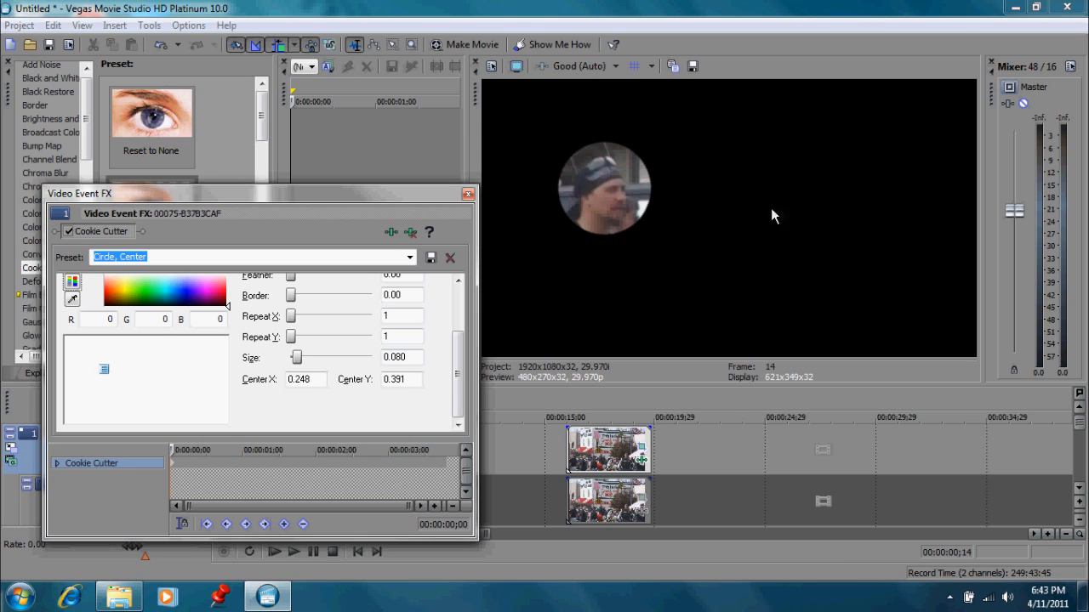
pyautogui.moveTo(622, 296)
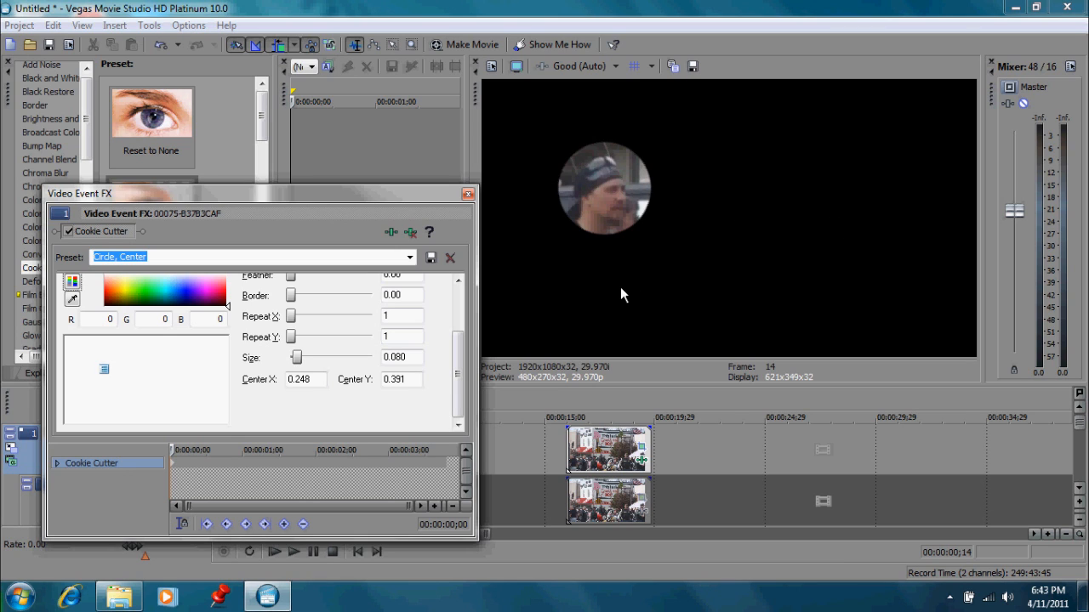
pyautogui.click(393, 296)
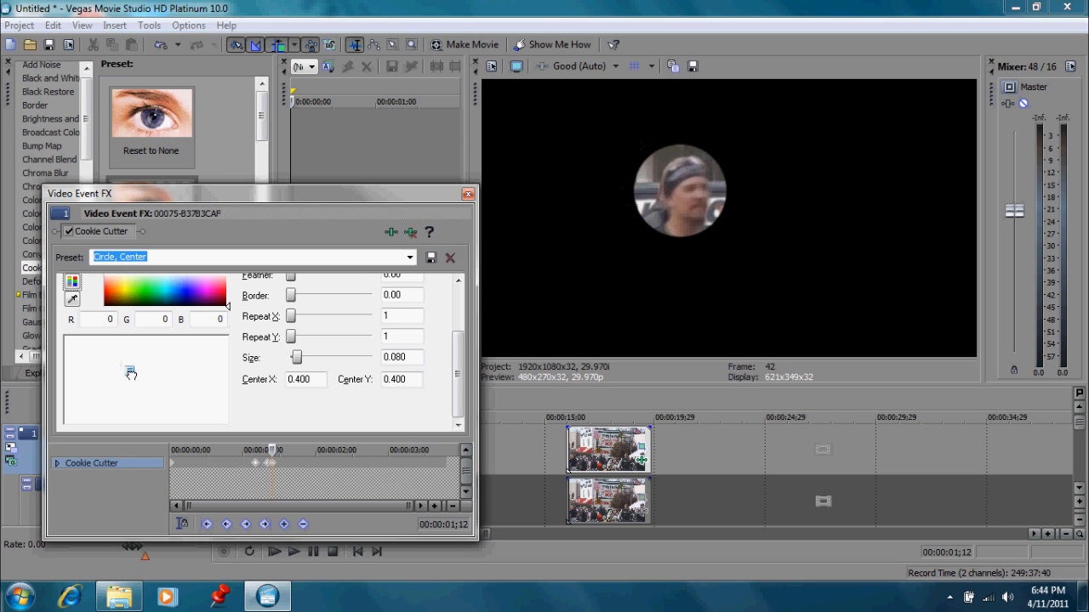
pyautogui.moveTo(129, 371)
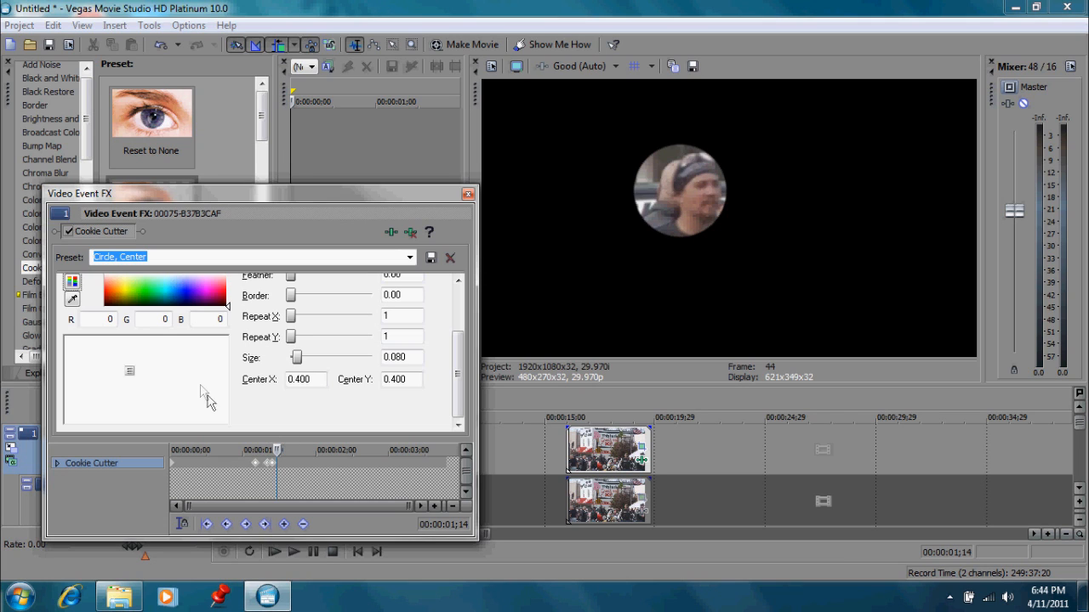
# Step: Re-center the circle on the rider's face at successive frames, adding tracking keyframes rightward
pyautogui.moveTo(130, 371); pyautogui.dragTo(136, 369)
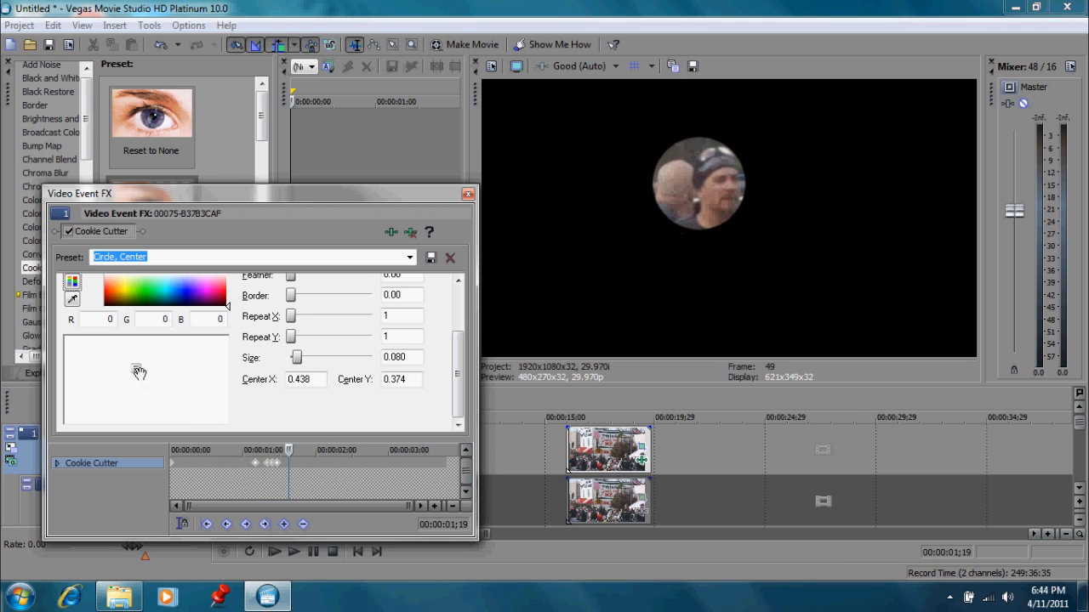
pyautogui.moveTo(139, 372); pyautogui.dragTo(146, 367)
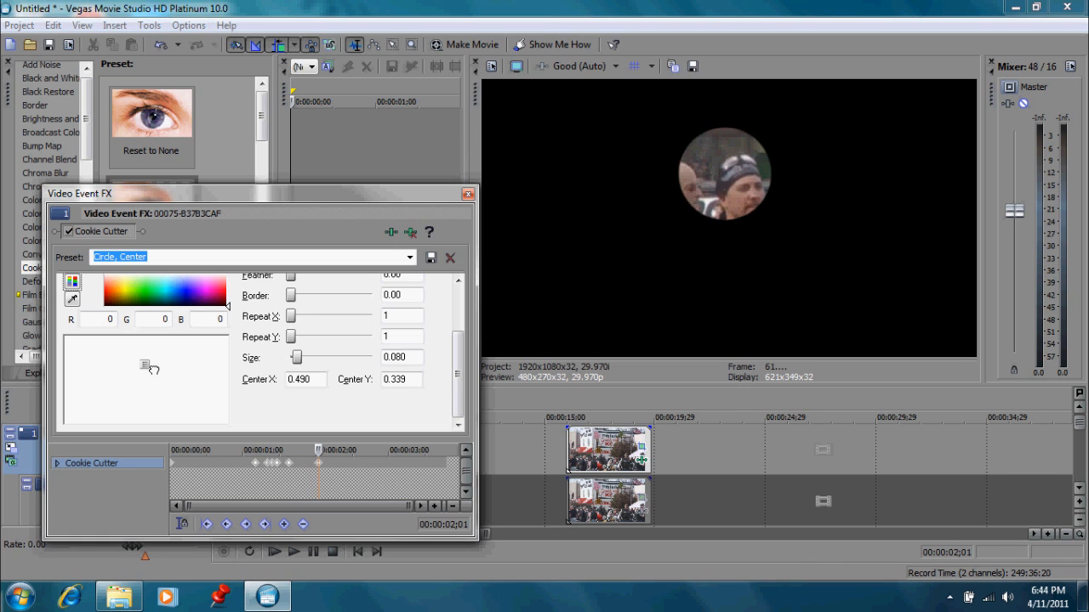
pyautogui.moveTo(145, 366); pyautogui.dragTo(156, 368)
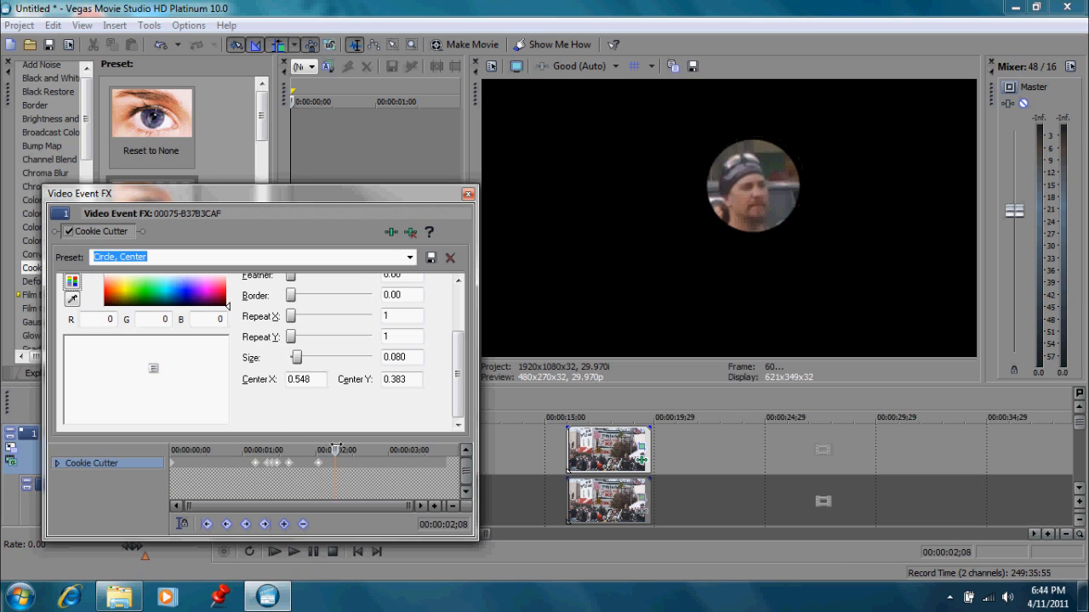
# Step: Keyframe the circle further right onto the face until the frame edge, then close the Cookie Cutter settings
pyautogui.click(342, 449)
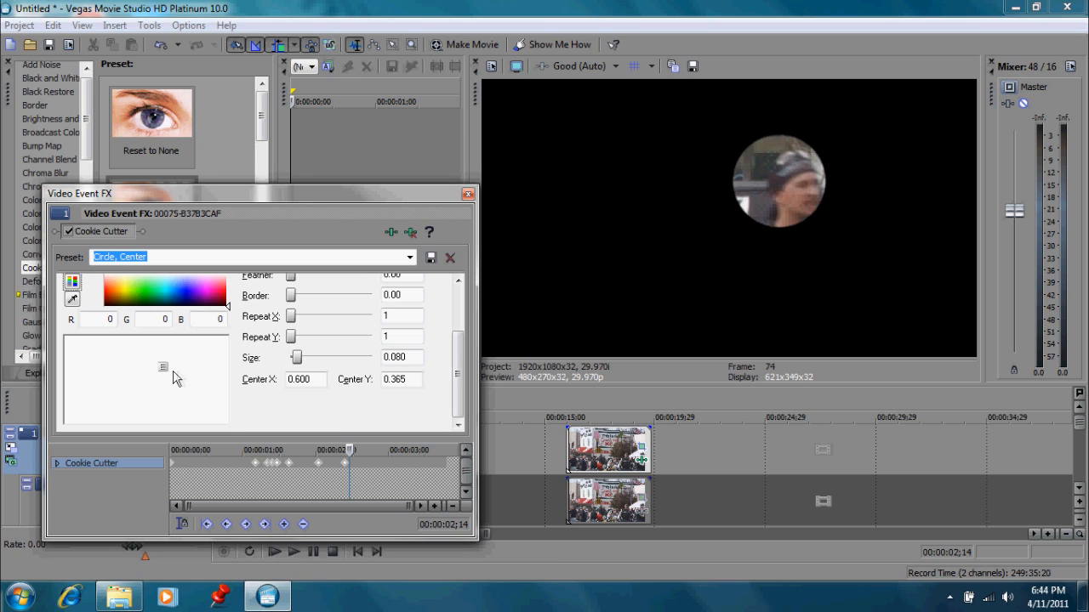
pyautogui.moveTo(170, 371); pyautogui.dragTo(179, 368)
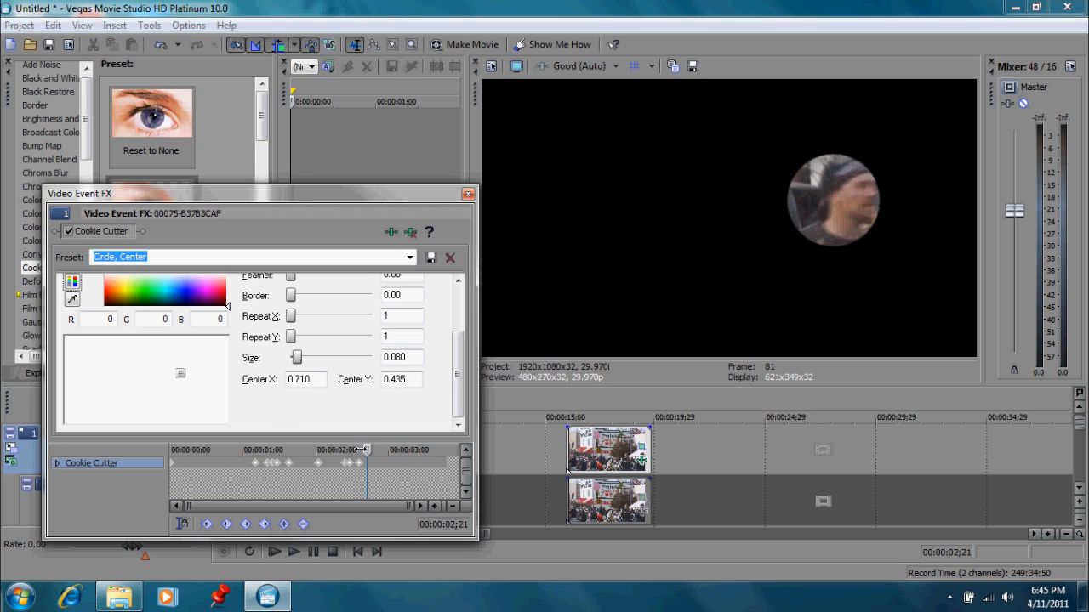
pyautogui.moveTo(180, 372); pyautogui.dragTo(189, 376)
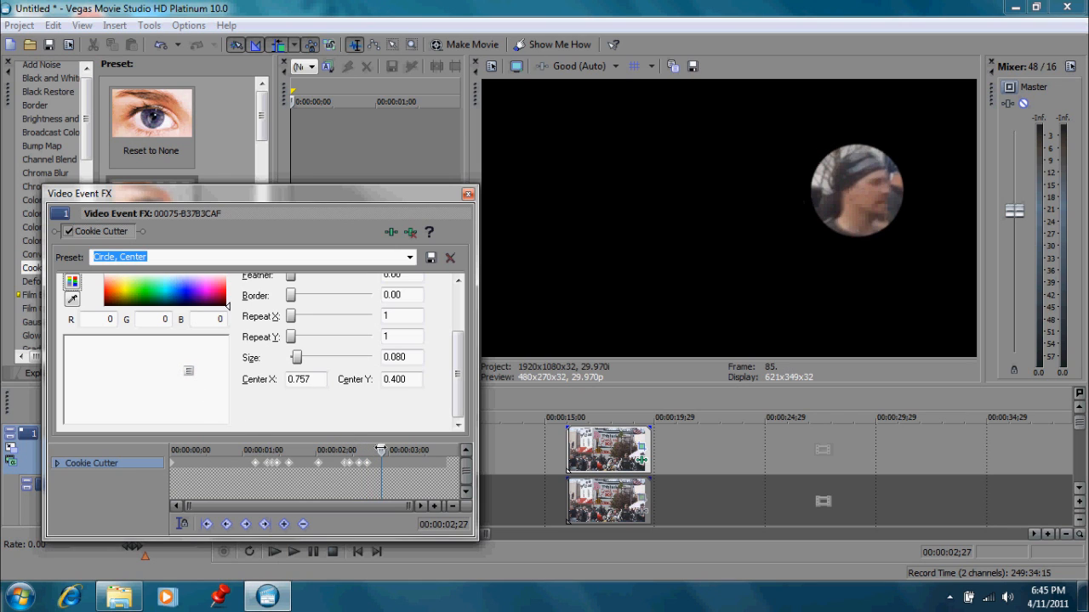
pyautogui.moveTo(189, 370); pyautogui.dragTo(191, 371)
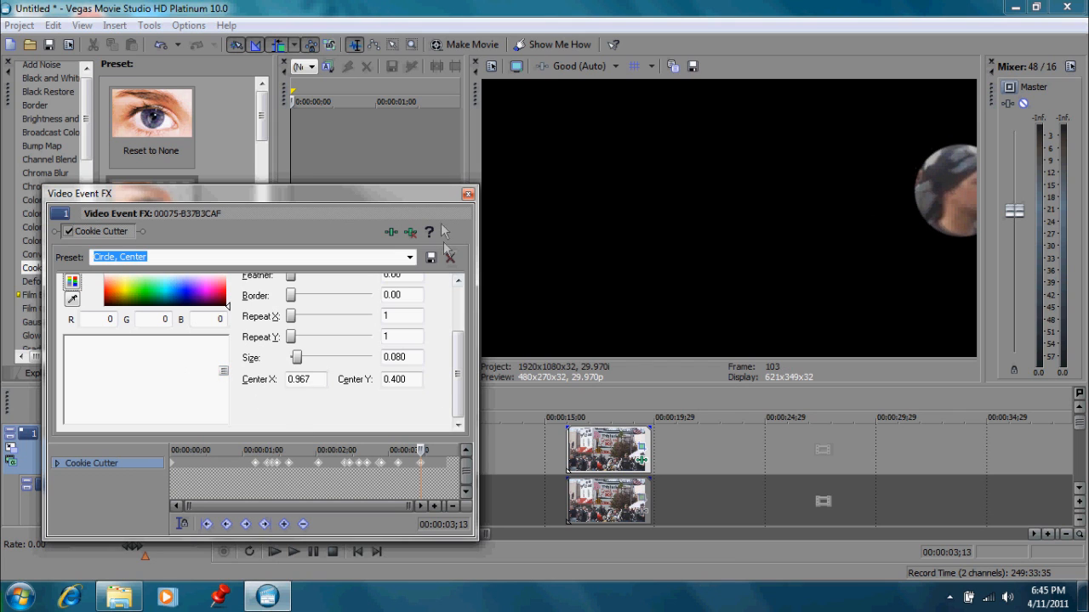
pyautogui.click(467, 193)
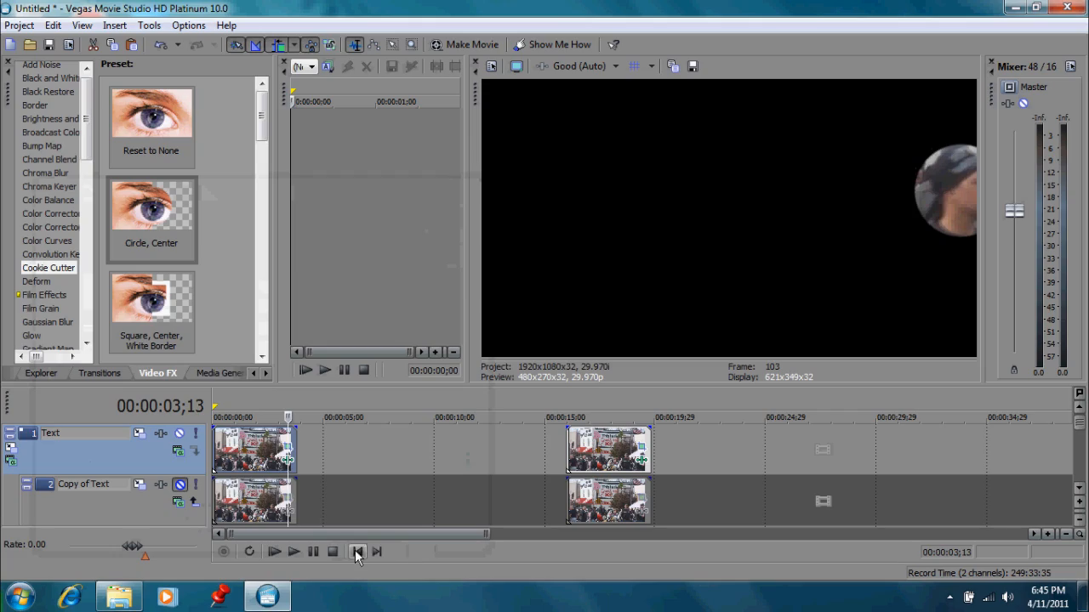
# Step: Cue back to an early clip frame and list the Gaussian Blur presets
pyautogui.click(357, 552)
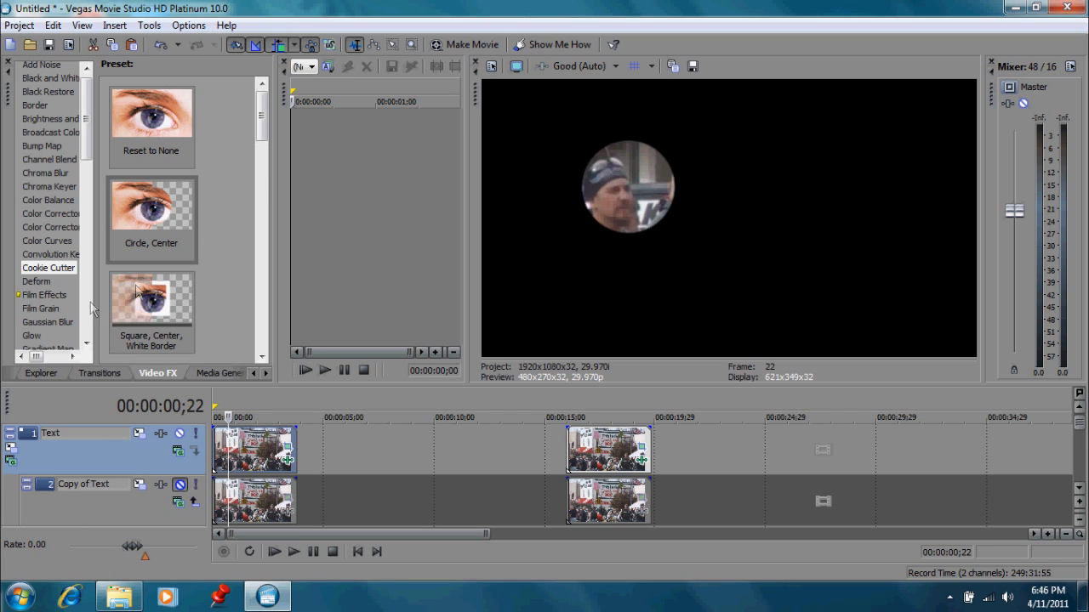
pyautogui.click(46, 321)
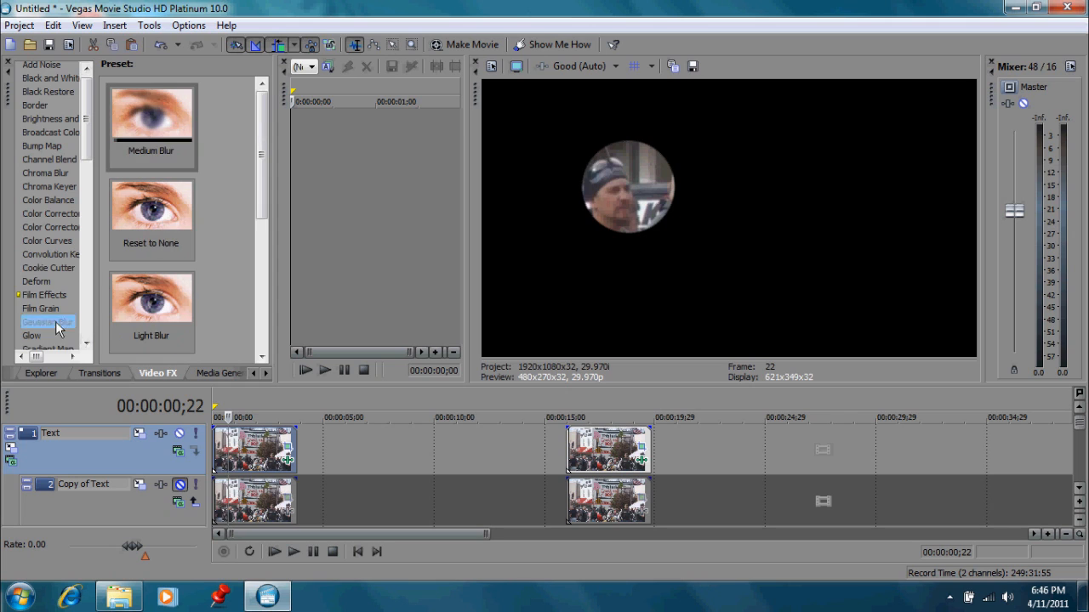
# Step: Apply the Gaussian Blur Medium Blur preset to the cut-out face clip and close the effect settings
pyautogui.click(48, 321)
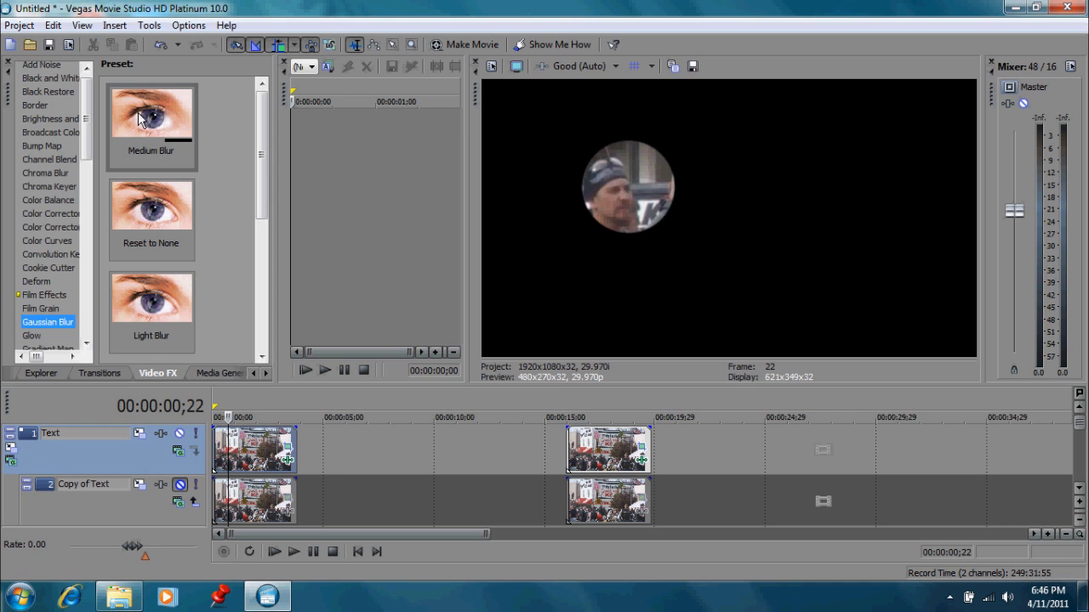
pyautogui.click(150, 116)
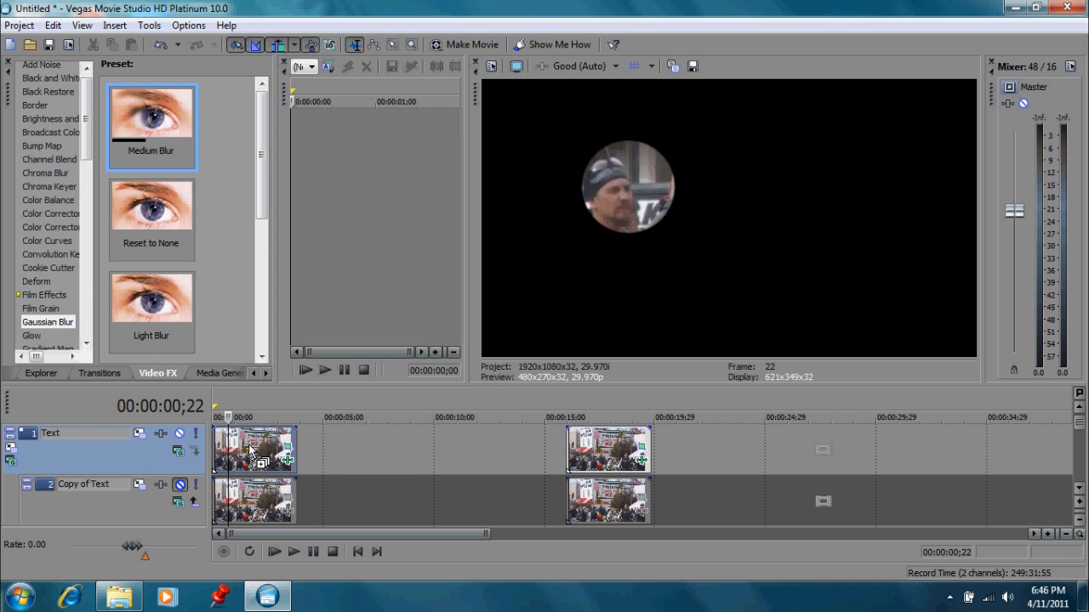
pyautogui.doubleClick(150, 128)
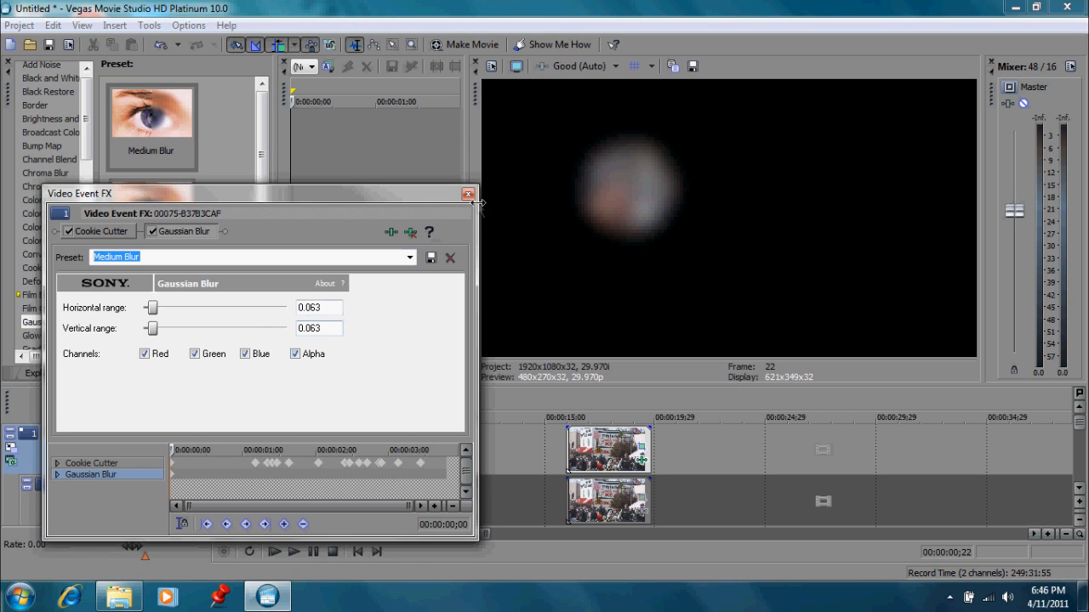
pyautogui.moveTo(276, 429)
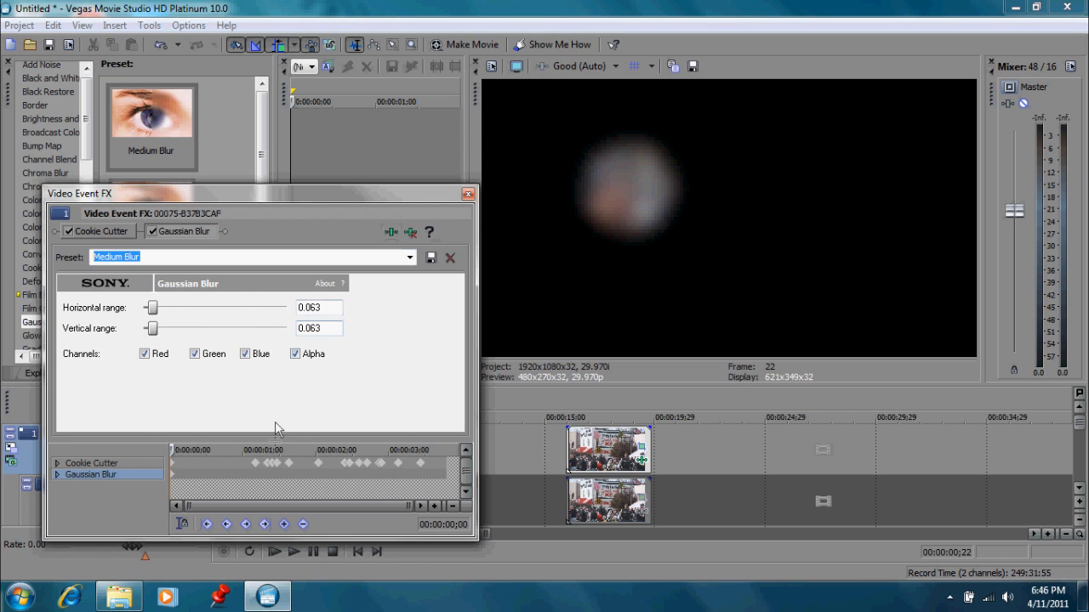
pyautogui.click(468, 194)
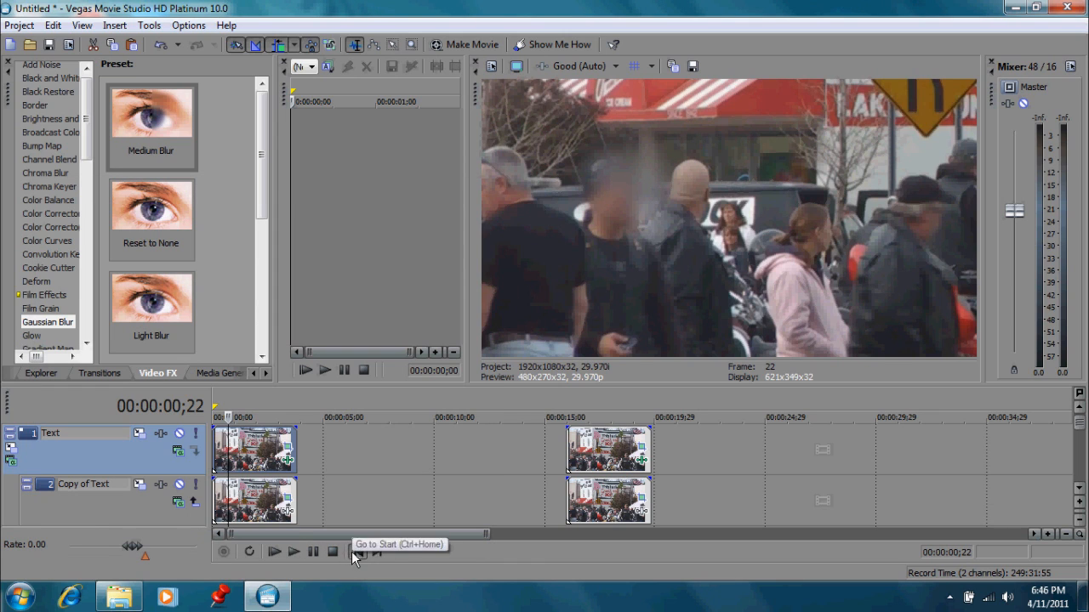
# Step: Return the timeline cursor to the project's first frame
pyautogui.click(358, 551)
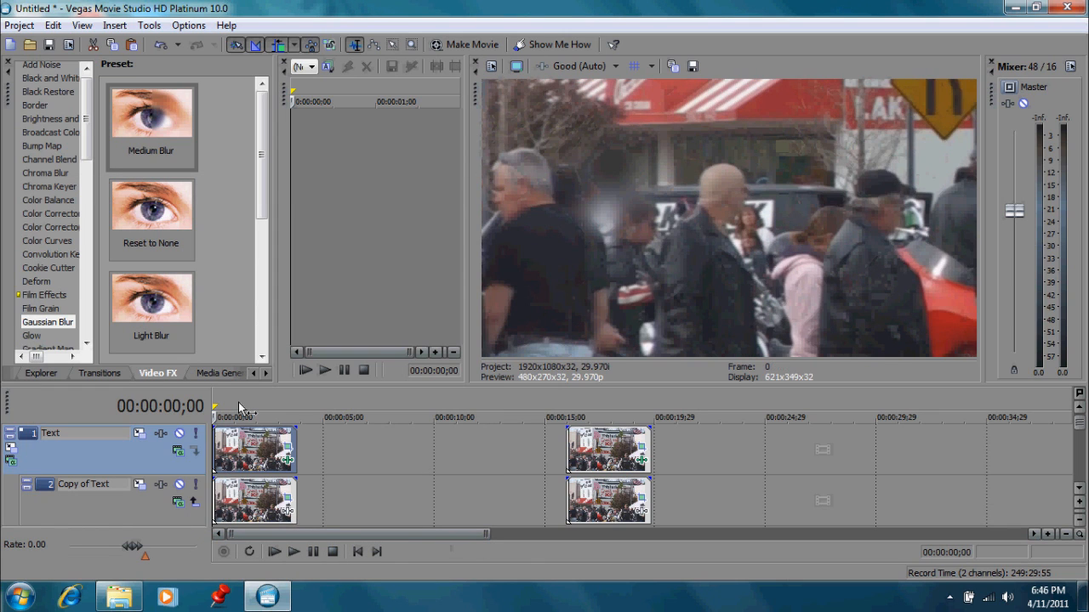
pyautogui.moveTo(252, 385)
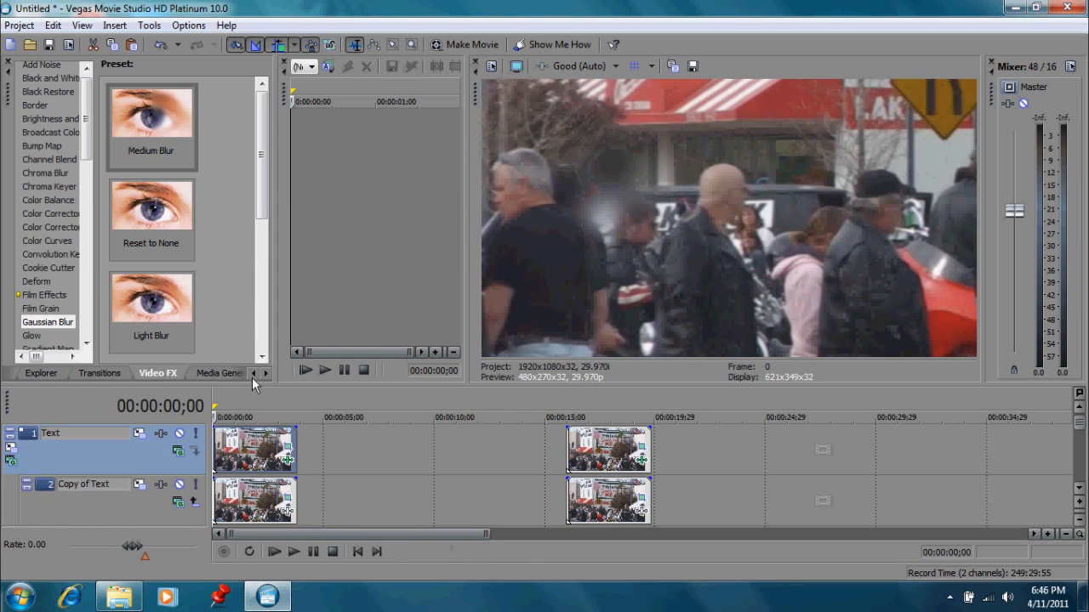